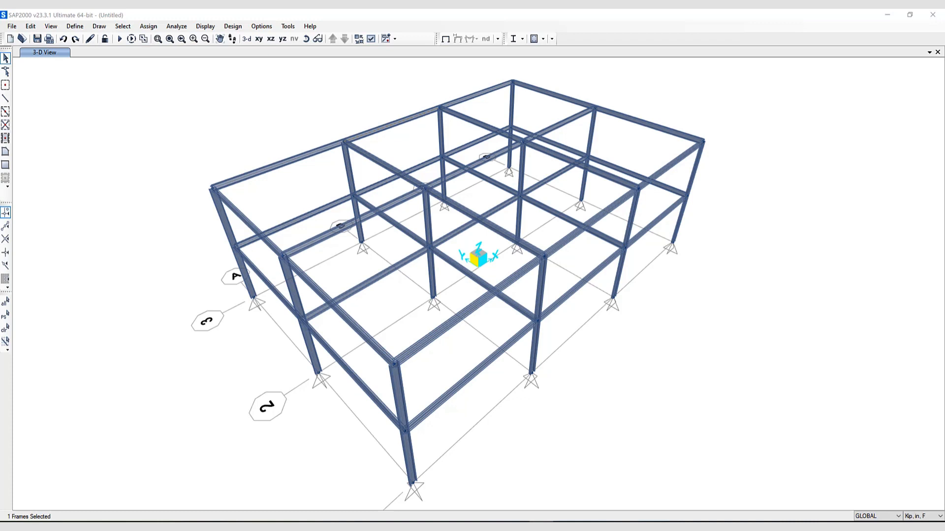
pyautogui.moveTo(612, 41)
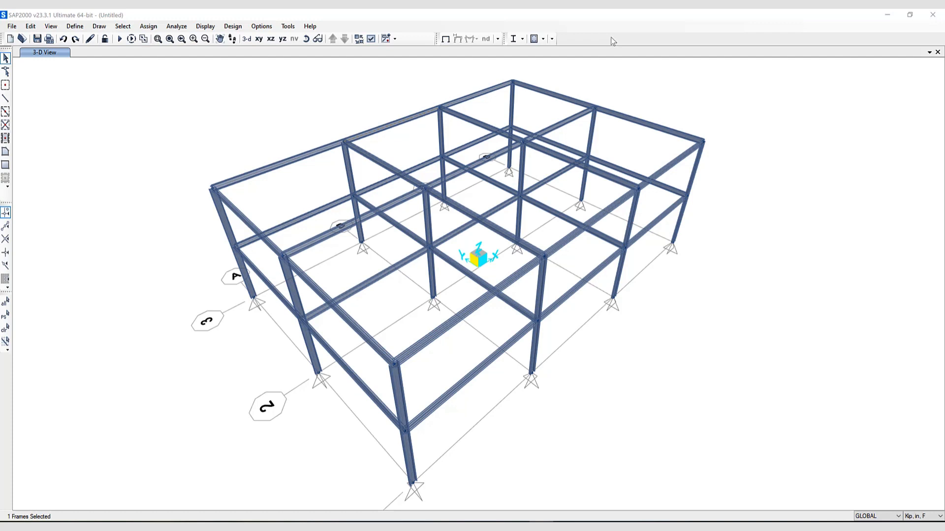
# Step: Enable the Edit toolbar from the toolbar-area right-click menu
pyautogui.rightClick(612, 40)
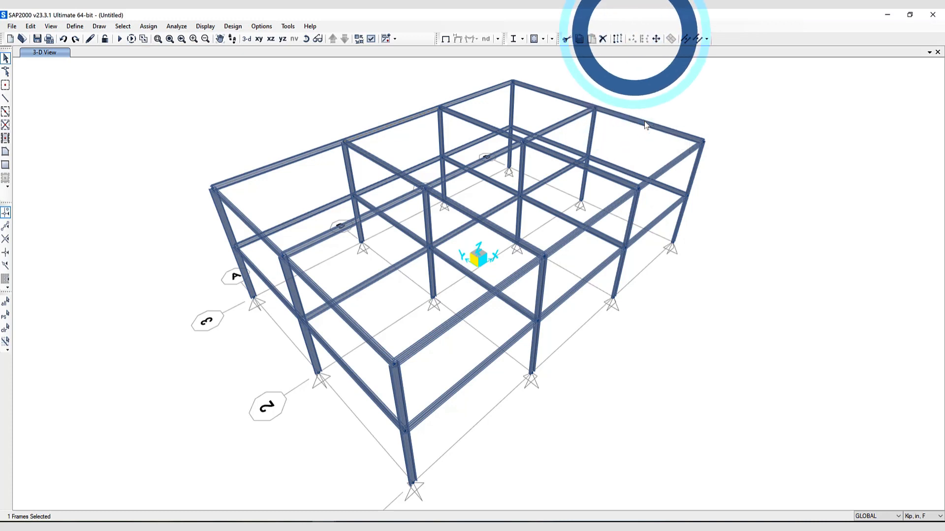
pyautogui.click(699, 38)
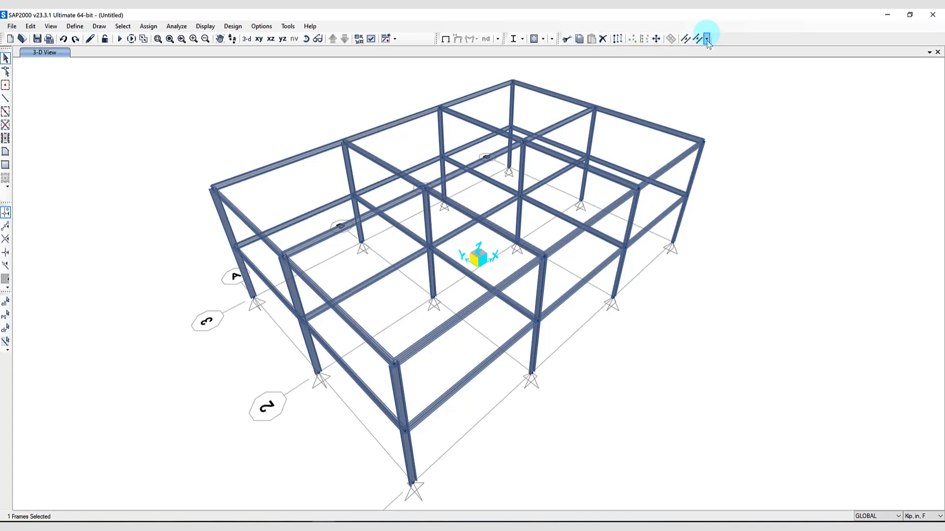
pyautogui.click(707, 38)
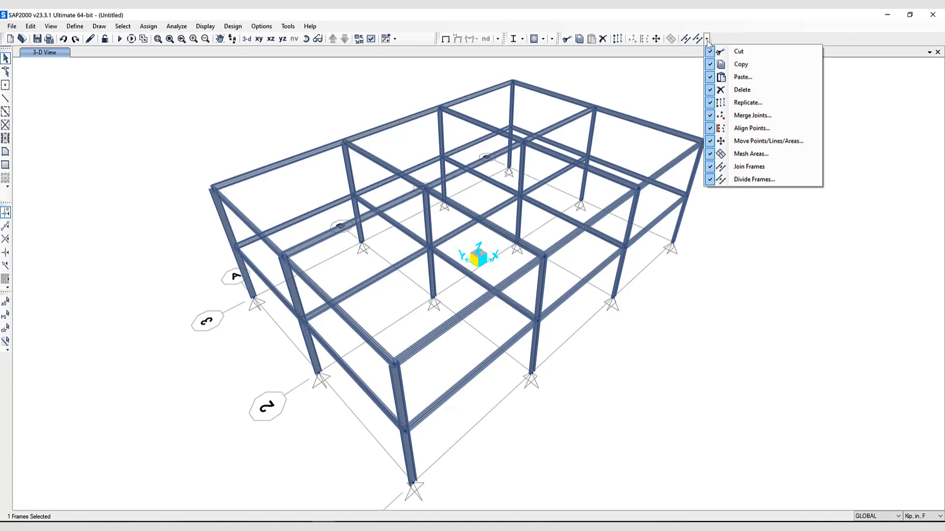
pyautogui.moveTo(767, 140)
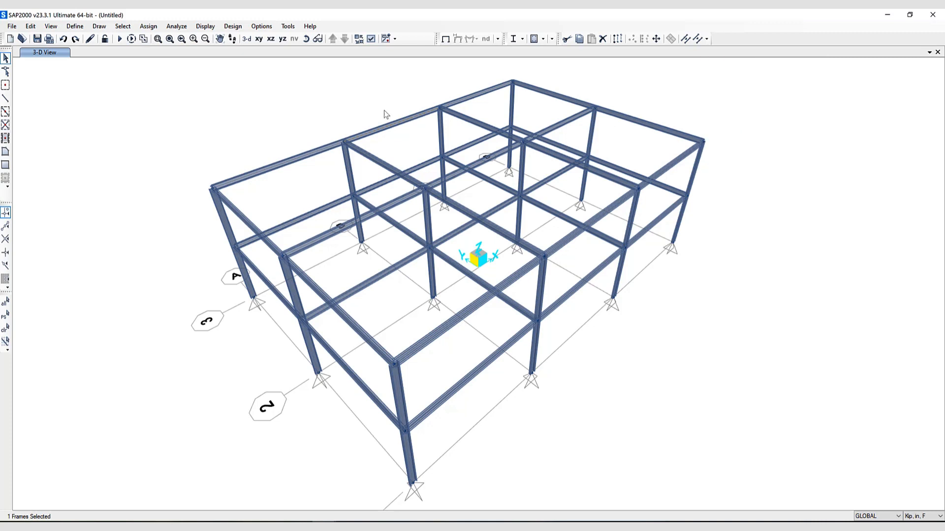
# Step: Divide the left-edge roof beam into 3 frames with ratio 1 using Divide Frames
pyautogui.click(395, 118)
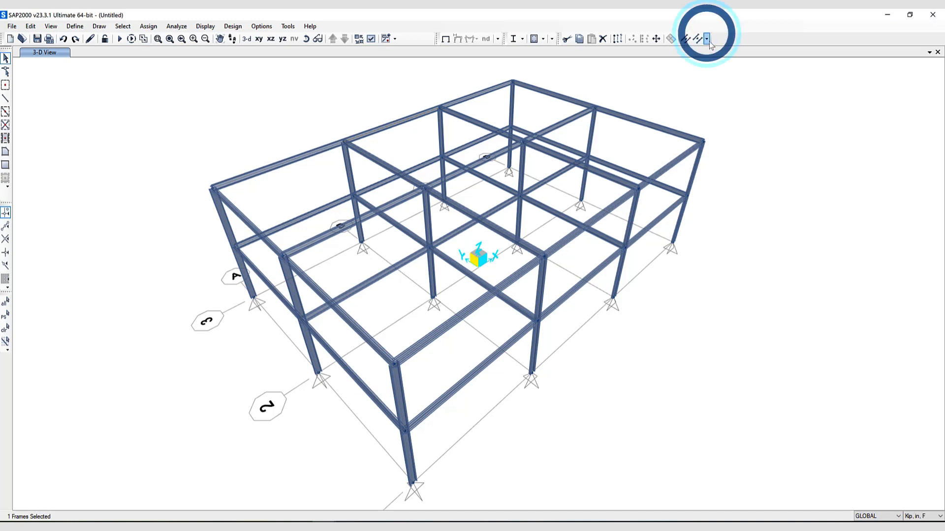
pyautogui.moveTo(697, 39)
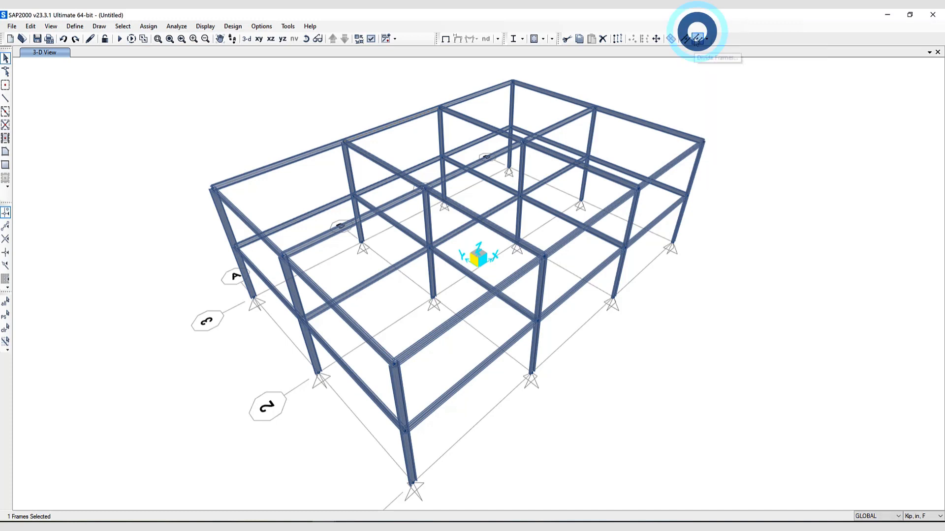
pyautogui.click(697, 38)
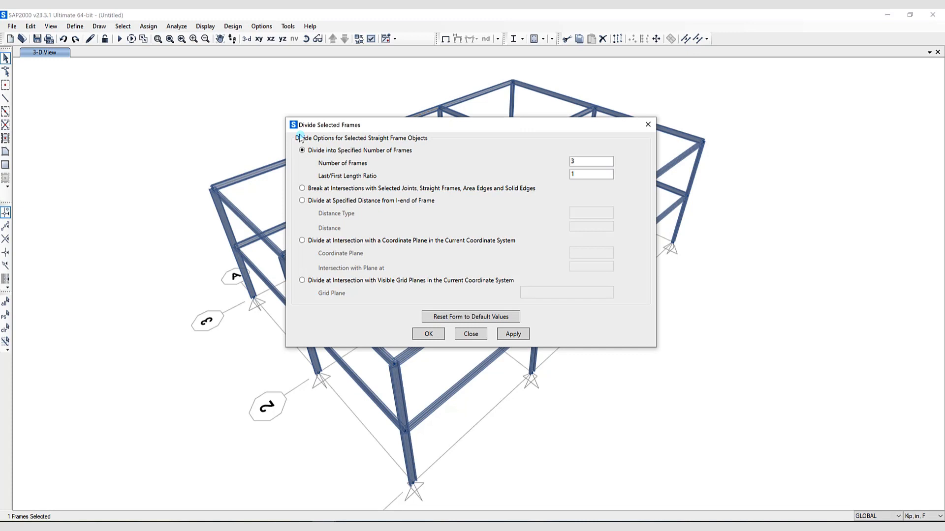
pyautogui.moveTo(413, 130)
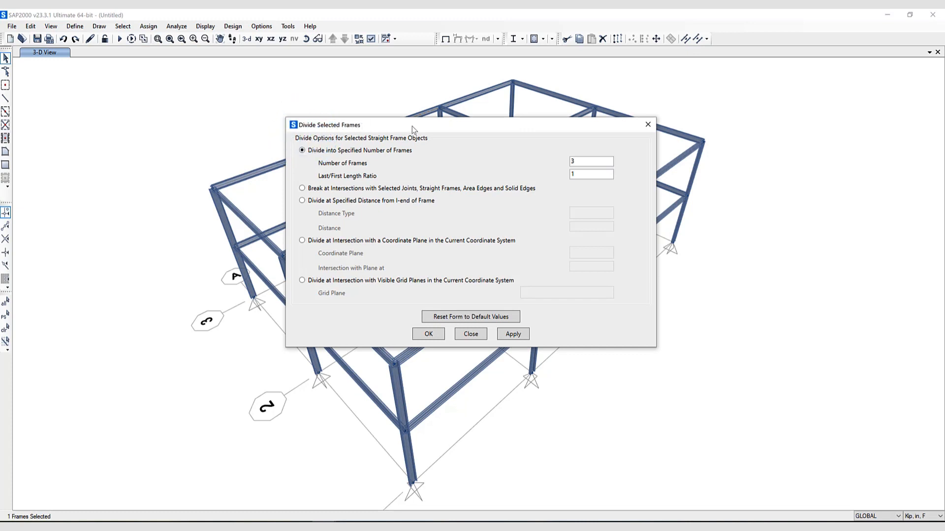
pyautogui.click(302, 150)
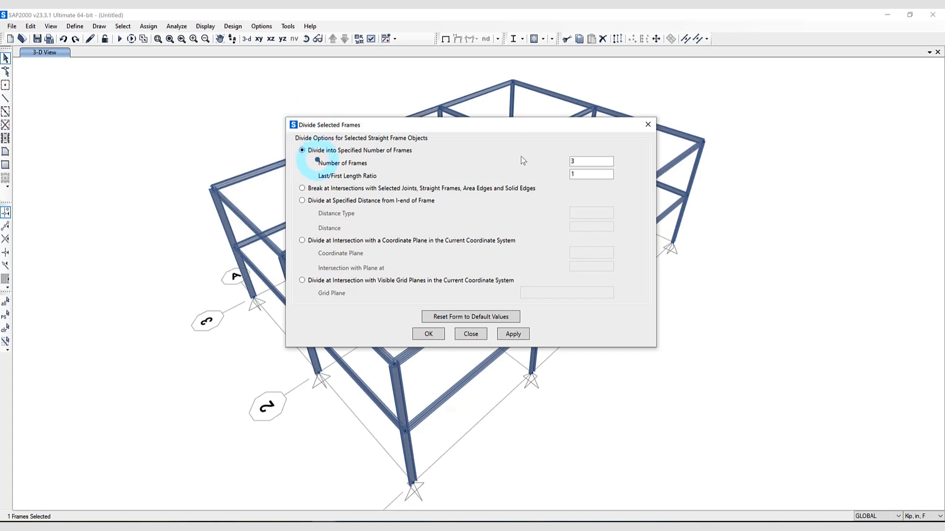
pyautogui.click(590, 161)
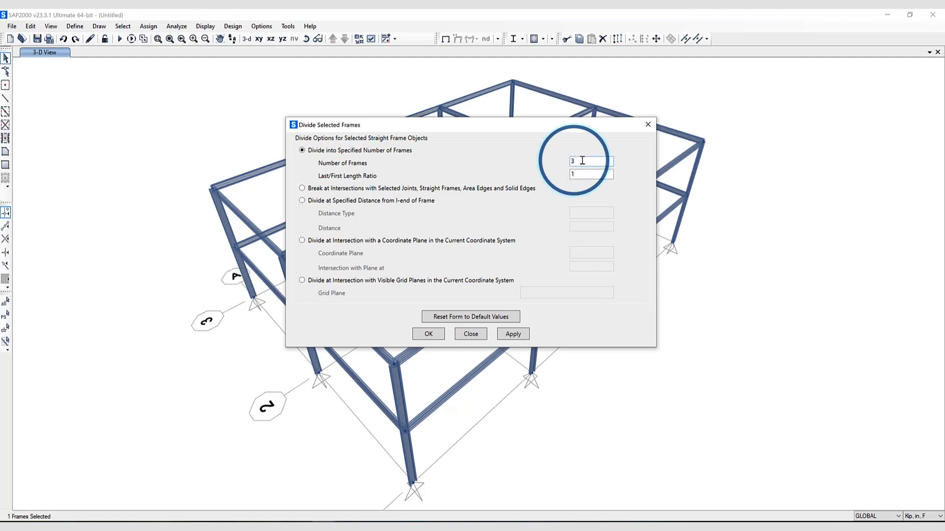
pyautogui.click(590, 160)
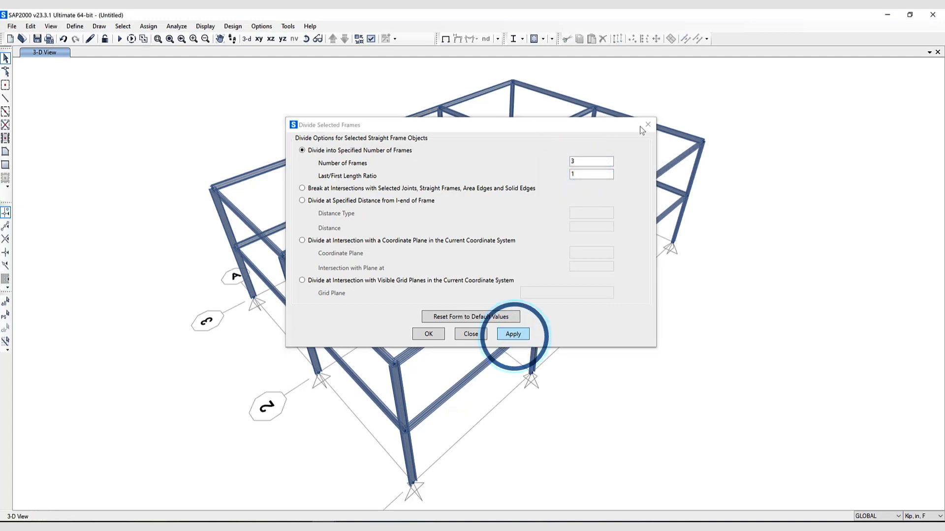
pyautogui.click(512, 333)
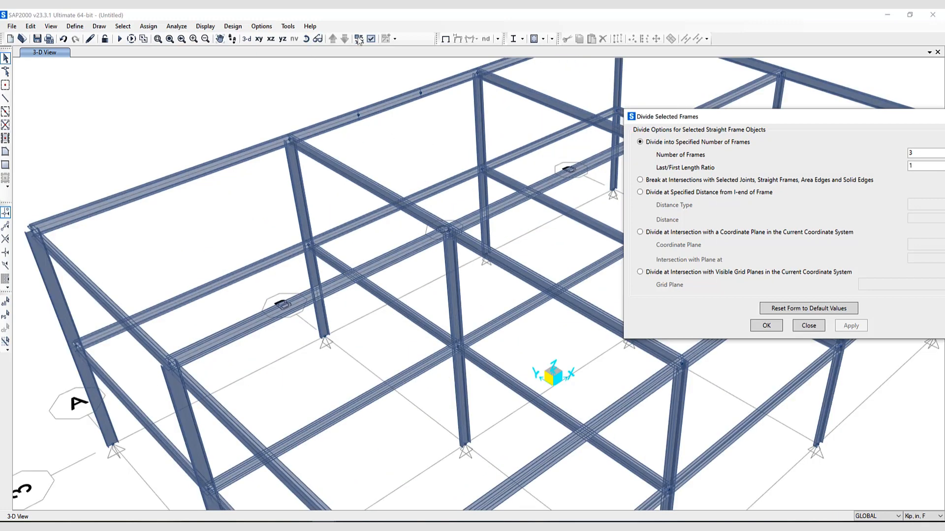
# Step: Close the Divide Selected Frames dialog and toggle Object Shrink on and off
pyautogui.click(807, 325)
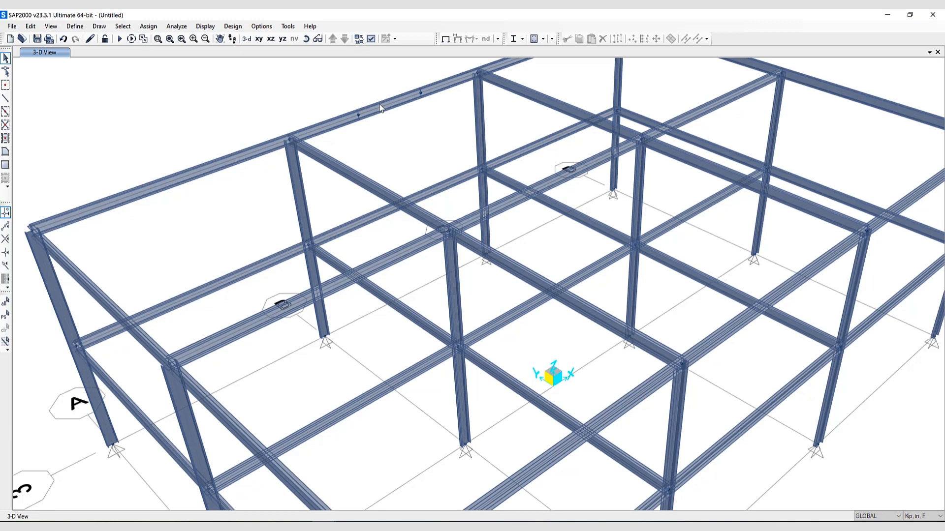
pyautogui.click(359, 38)
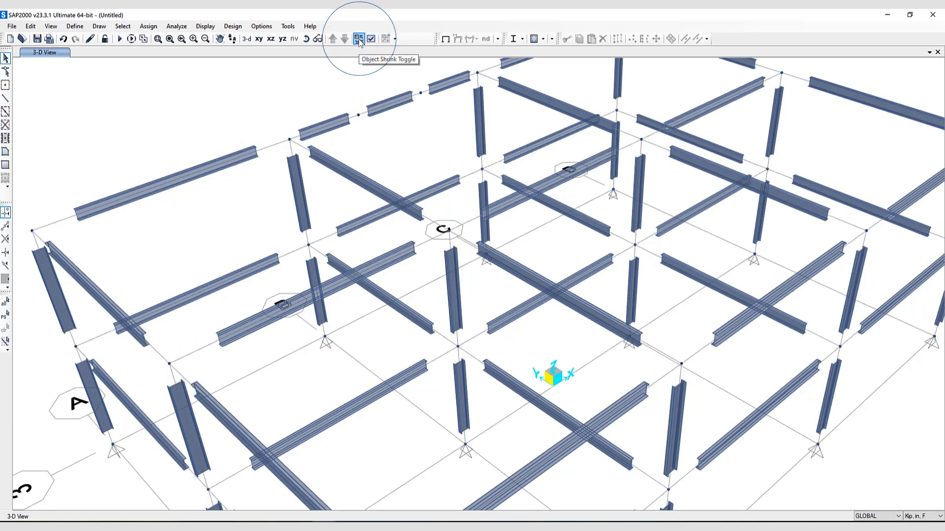
pyautogui.click(358, 38)
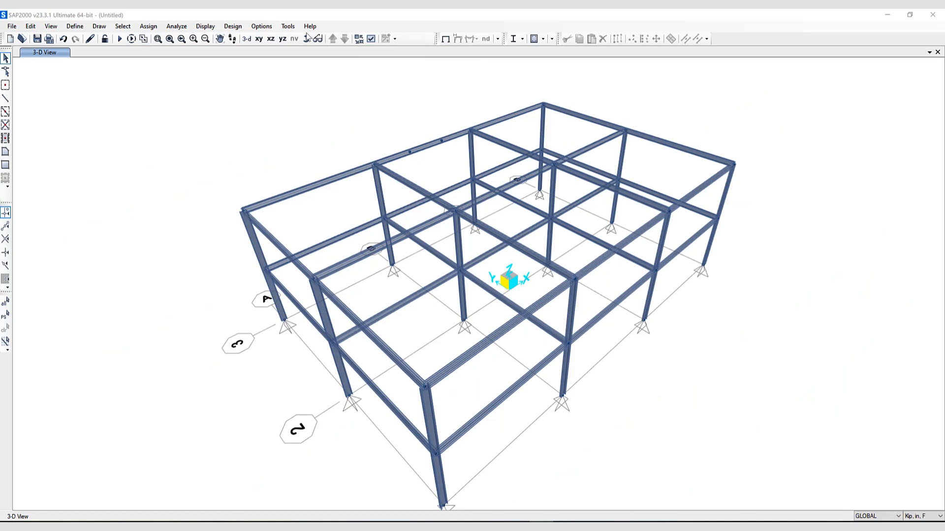
# Step: Open Customize Keyboard Shortcuts from the Options menu
pyautogui.click(261, 26)
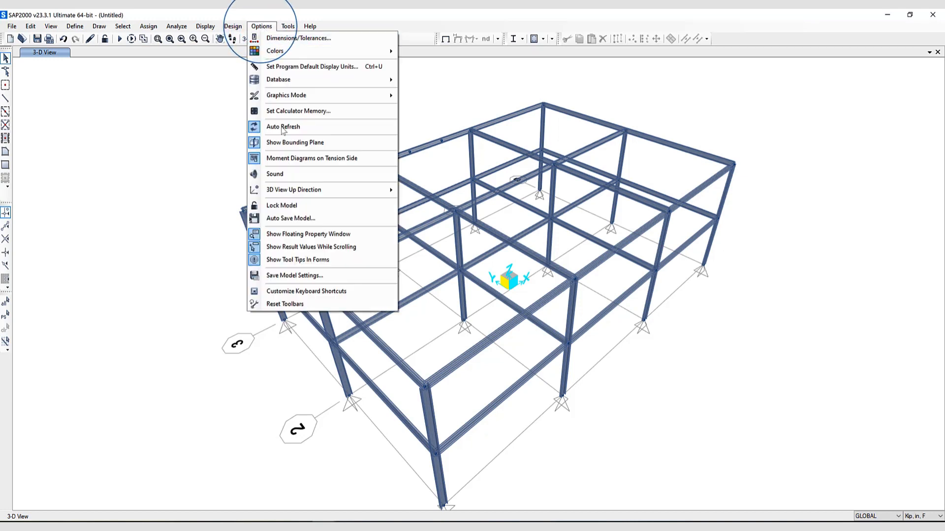
pyautogui.moveTo(306, 291)
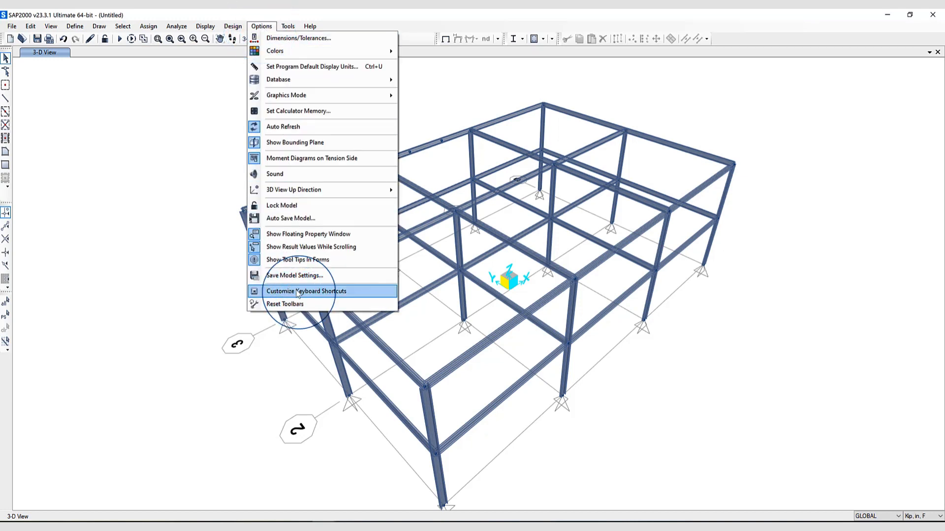
pyautogui.click(306, 290)
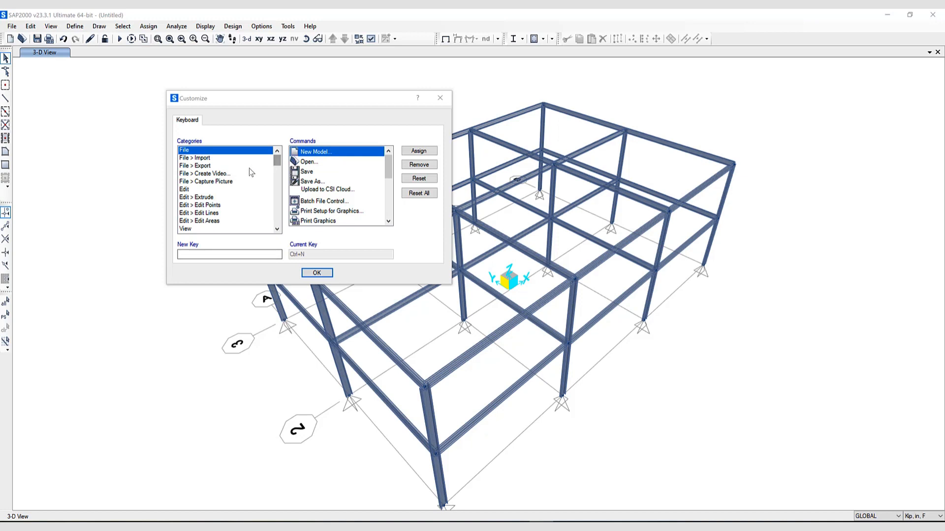
# Step: Assign Alt+D2 to Edit Lines > Divide Frames, confirm, then select the left roof beam
pyautogui.click(199, 212)
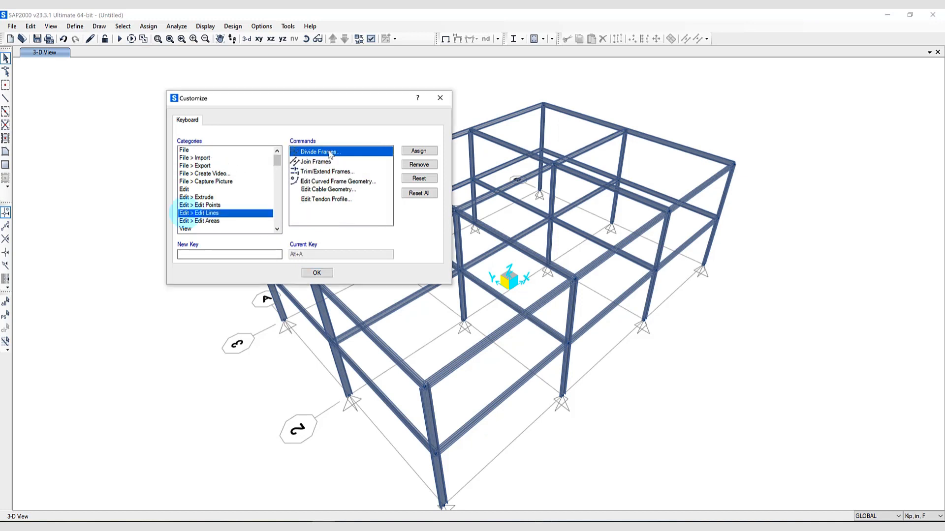
pyautogui.click(317, 151)
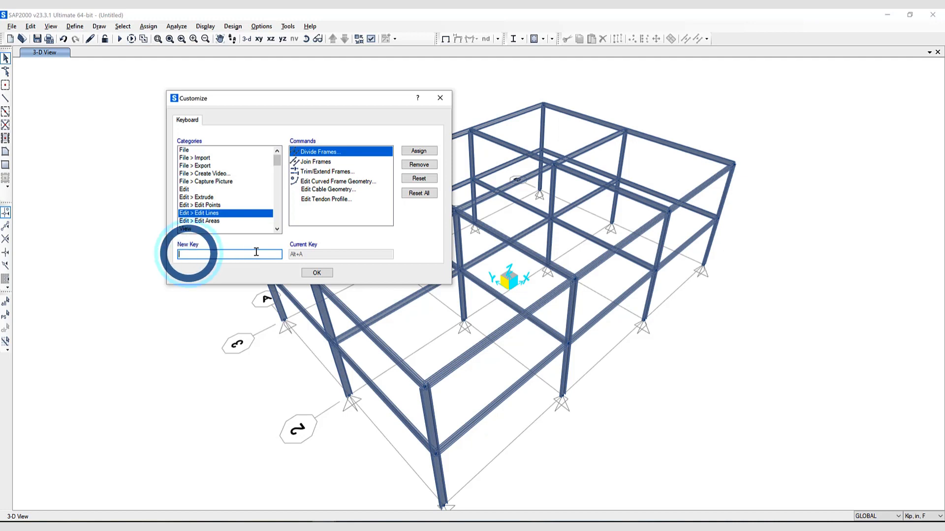
pyautogui.write('Alt+D2')
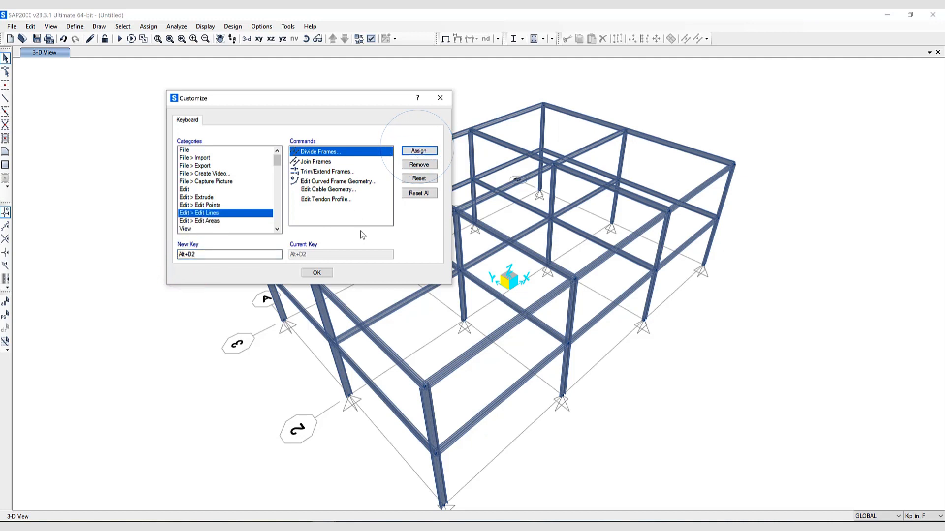
pyautogui.moveTo(307, 260)
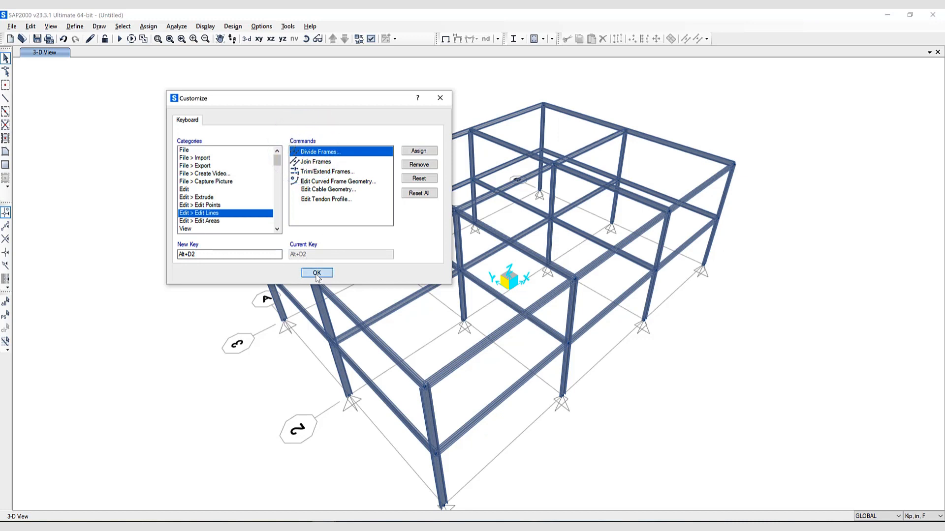
pyautogui.click(317, 273)
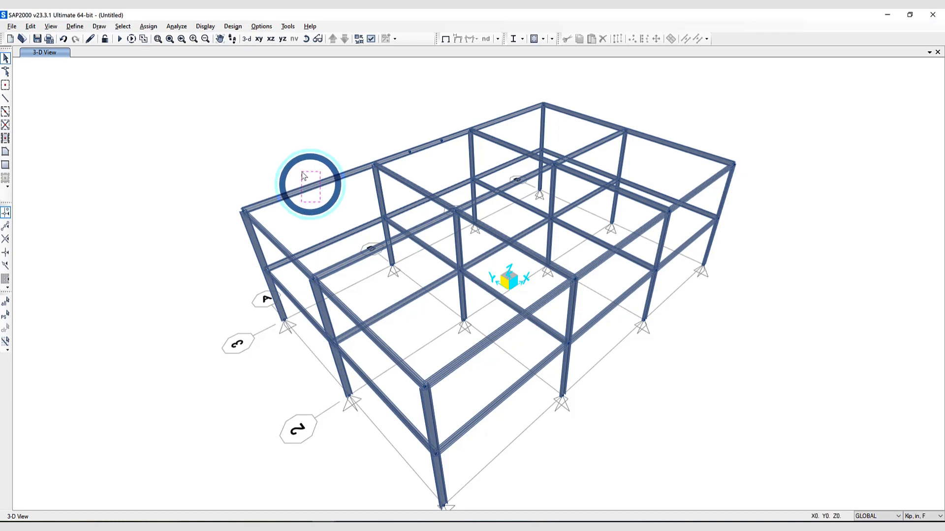
pyautogui.click(311, 185)
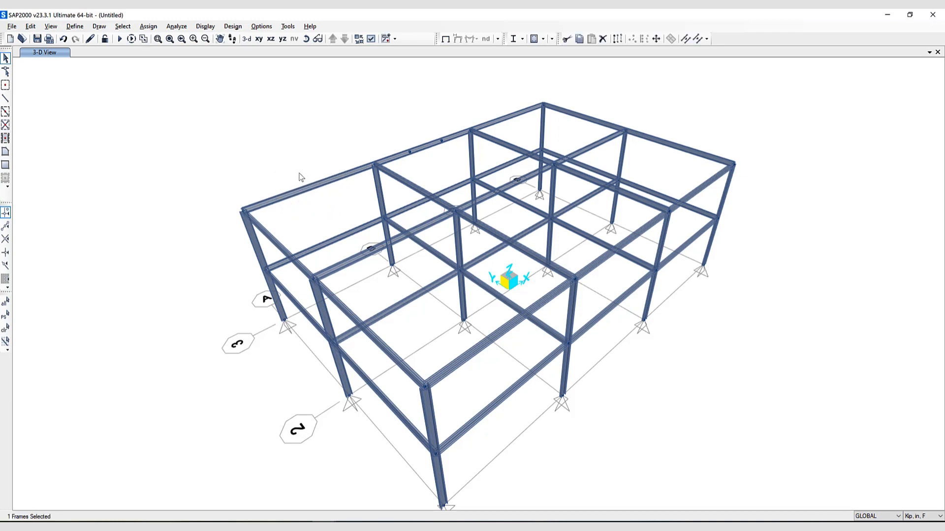